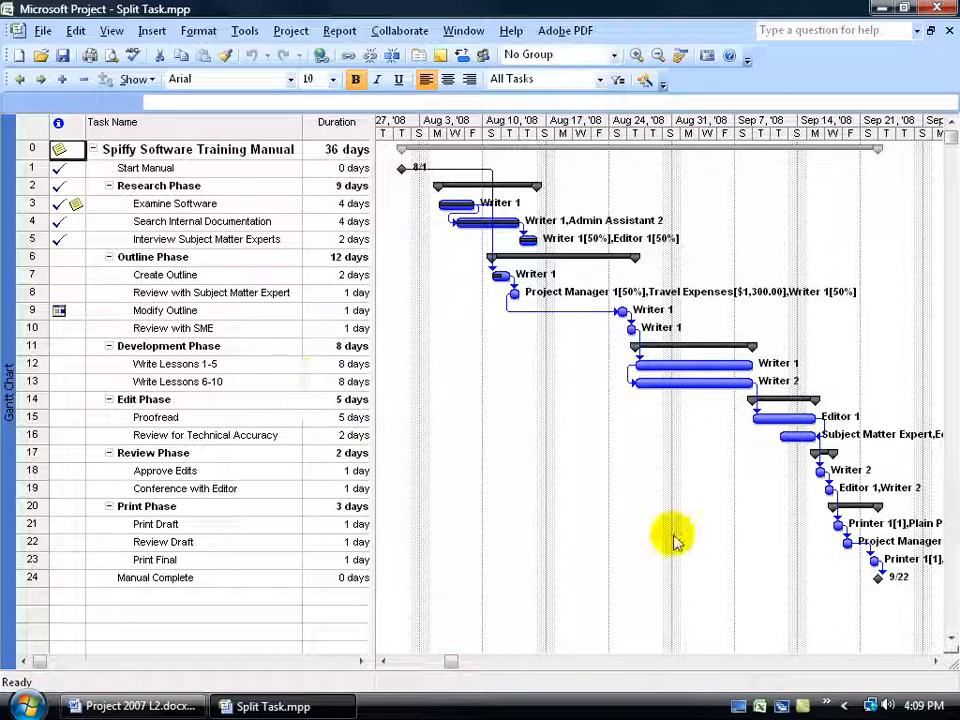
mouse_move(864, 596)
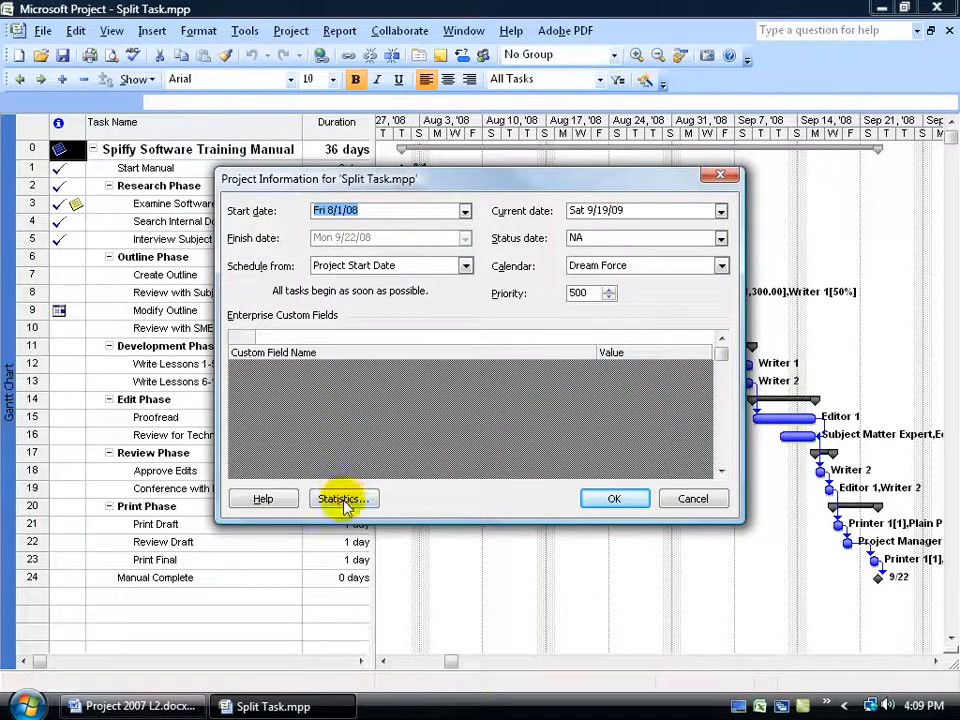
Step: Review the Split Task project's overall information and statistics from the Project menu
click(344, 498)
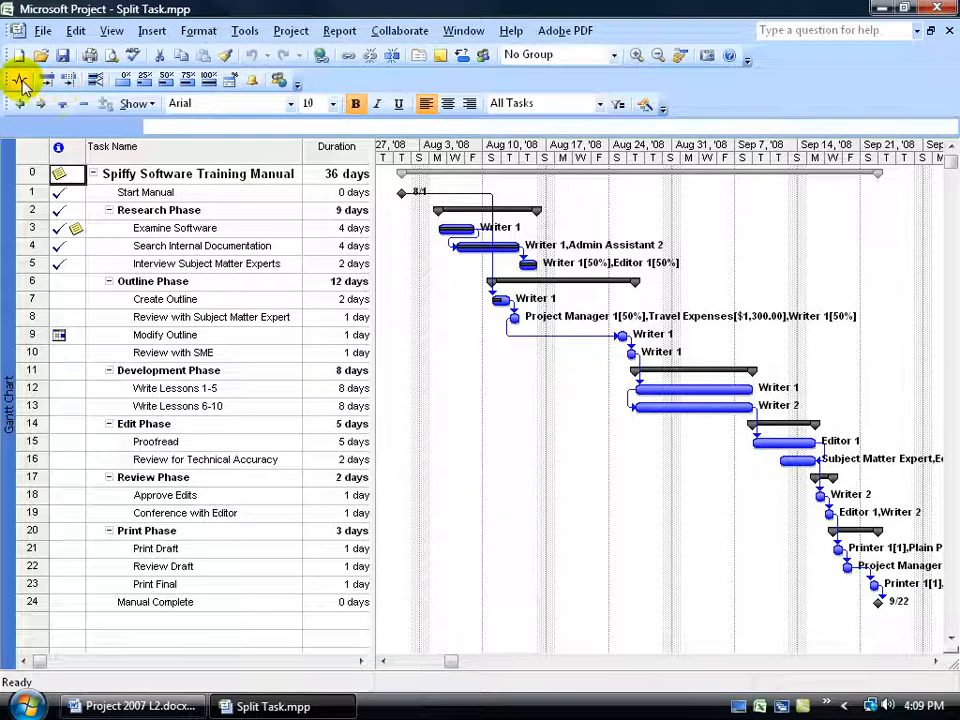
mouse_move(20, 80)
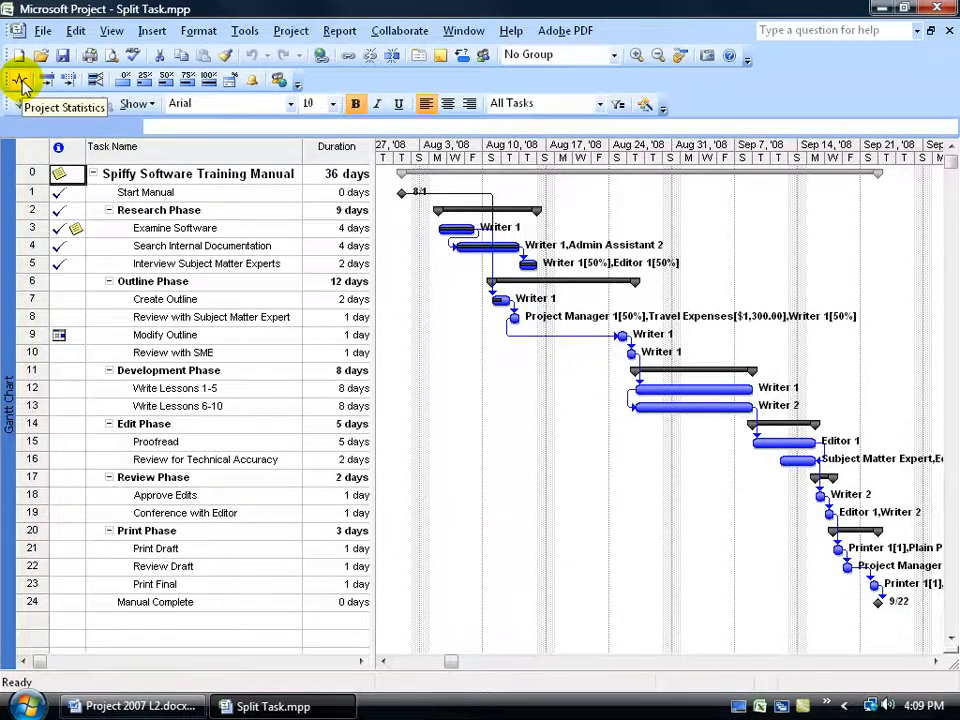
Step: Review the Project Statistics summary of current, baseline and actual dates, work and cost, then close it
click(20, 76)
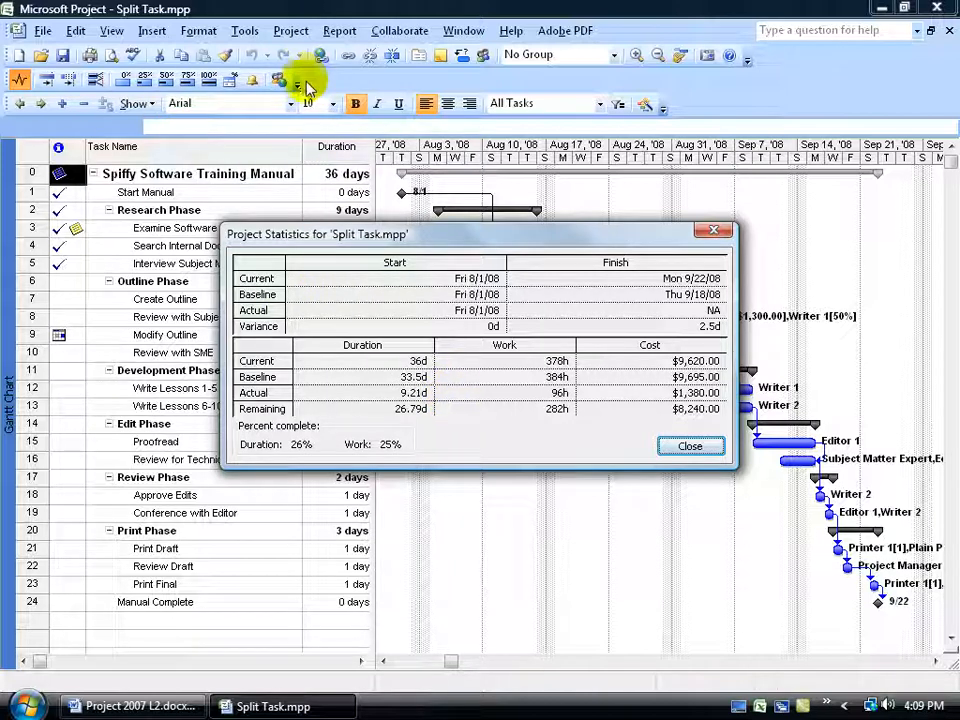
mouse_move(420, 312)
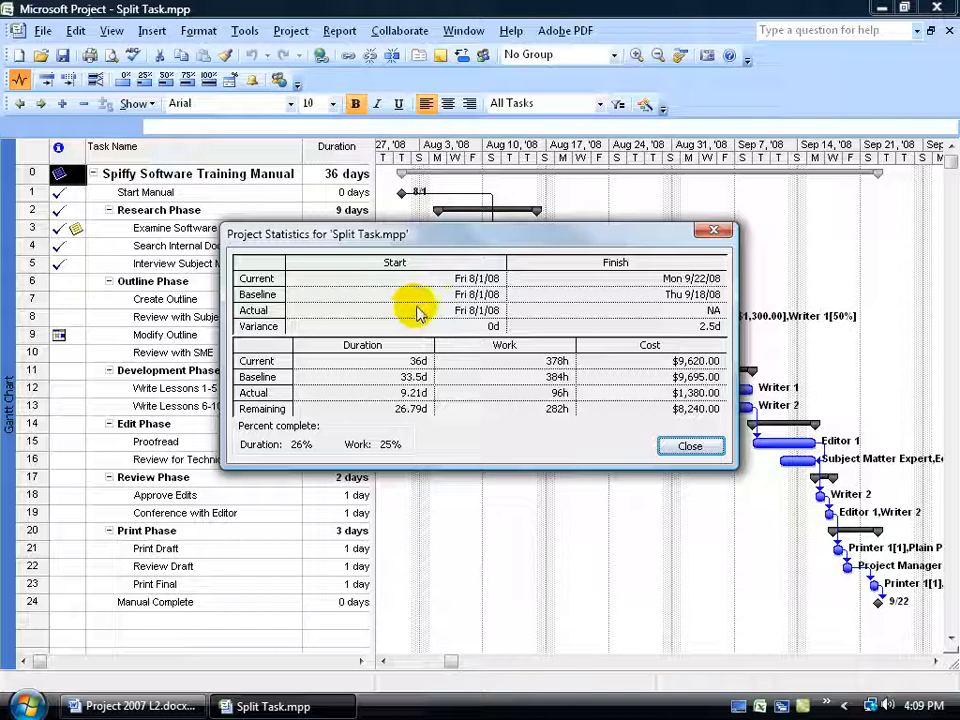
mouse_move(692, 284)
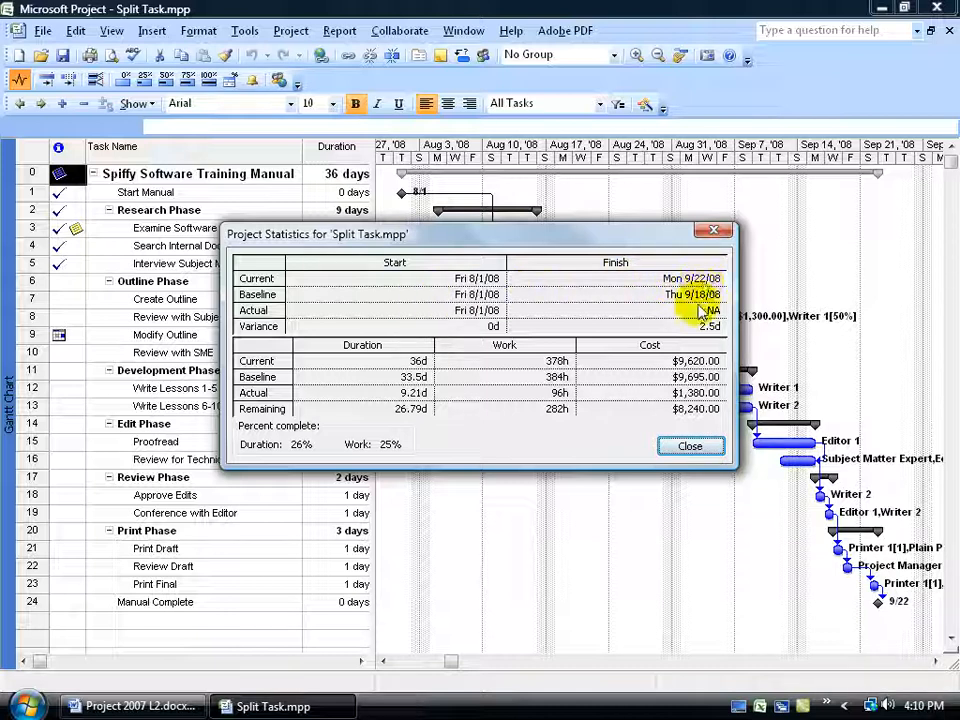
mouse_move(710, 308)
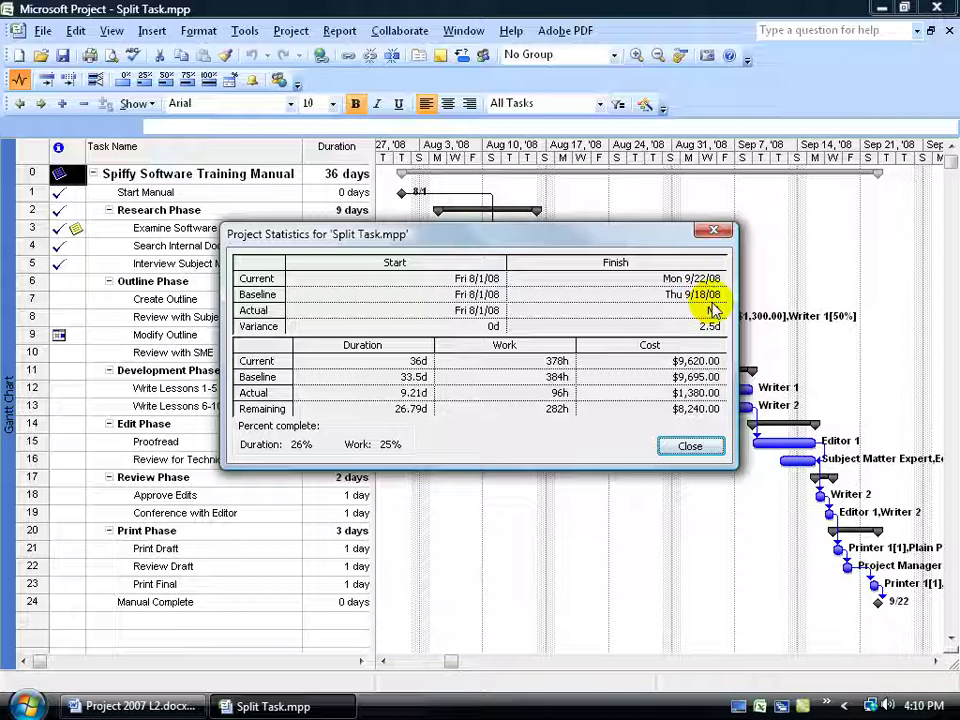
click(690, 446)
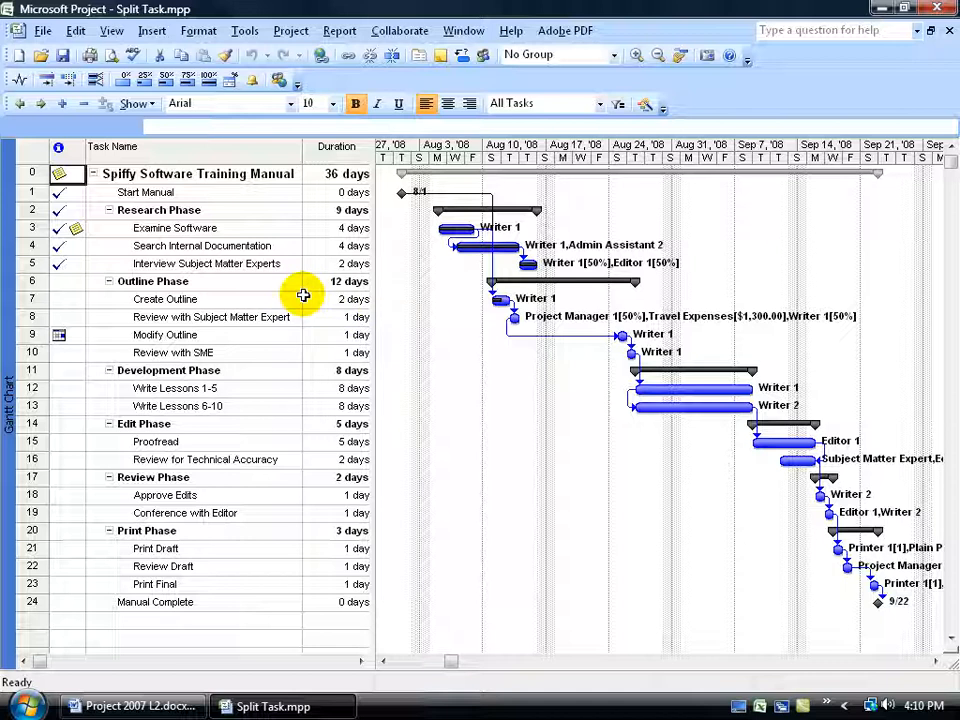
mouse_move(518, 420)
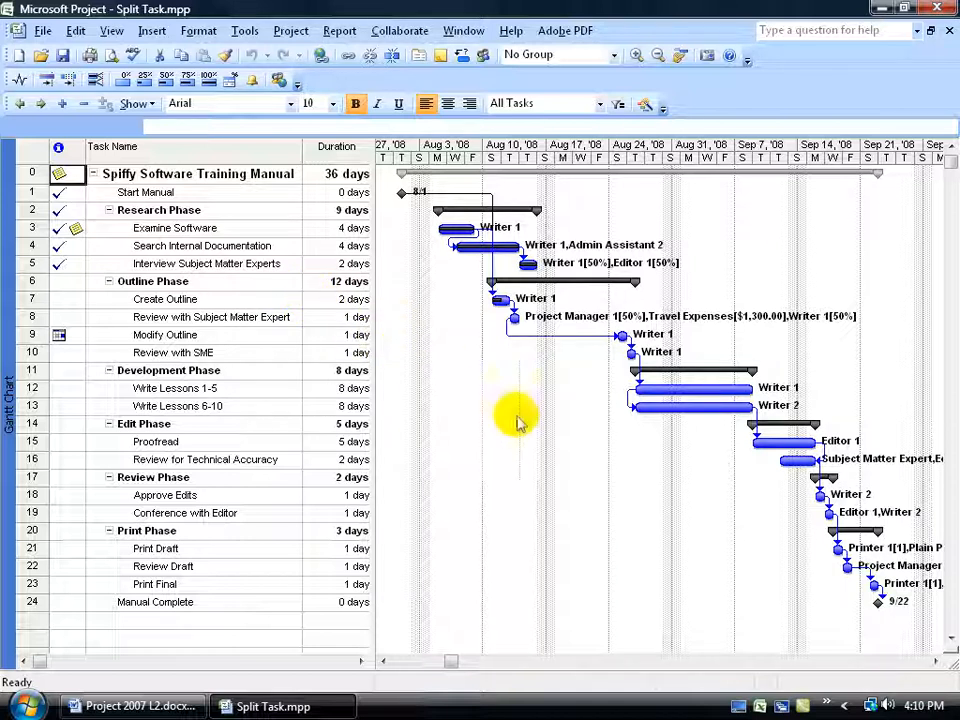
mouse_move(876, 624)
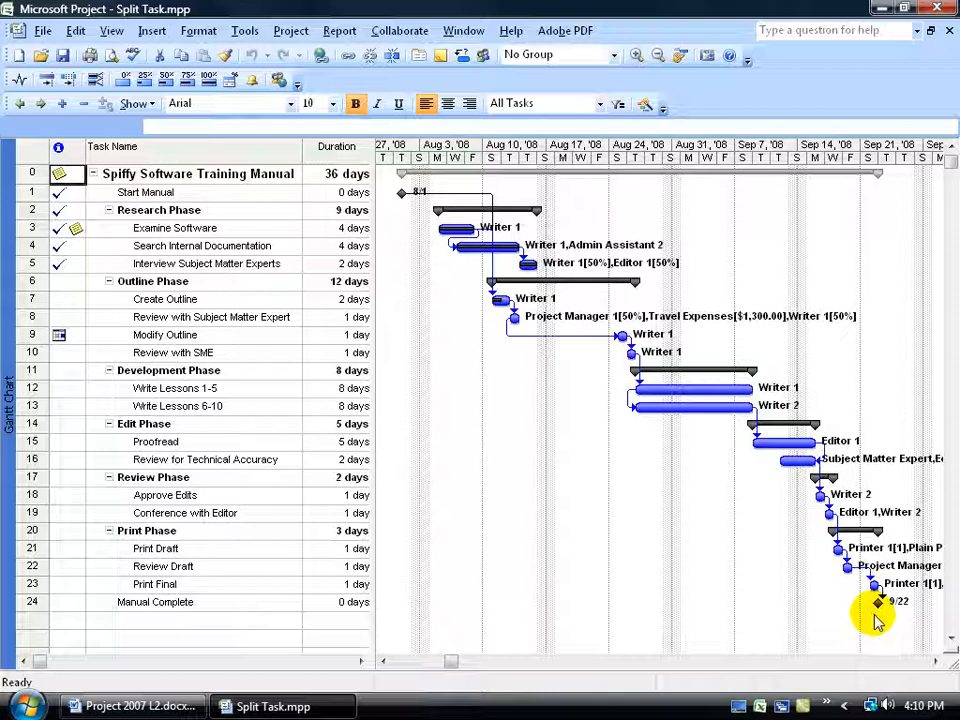
mouse_move(892, 620)
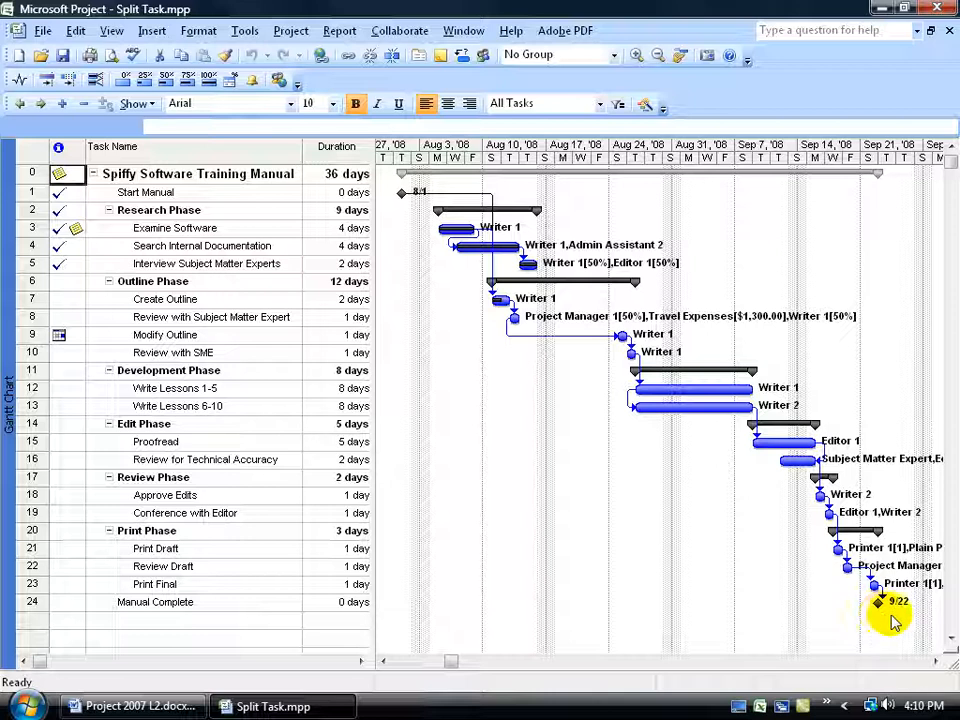
mouse_move(488, 124)
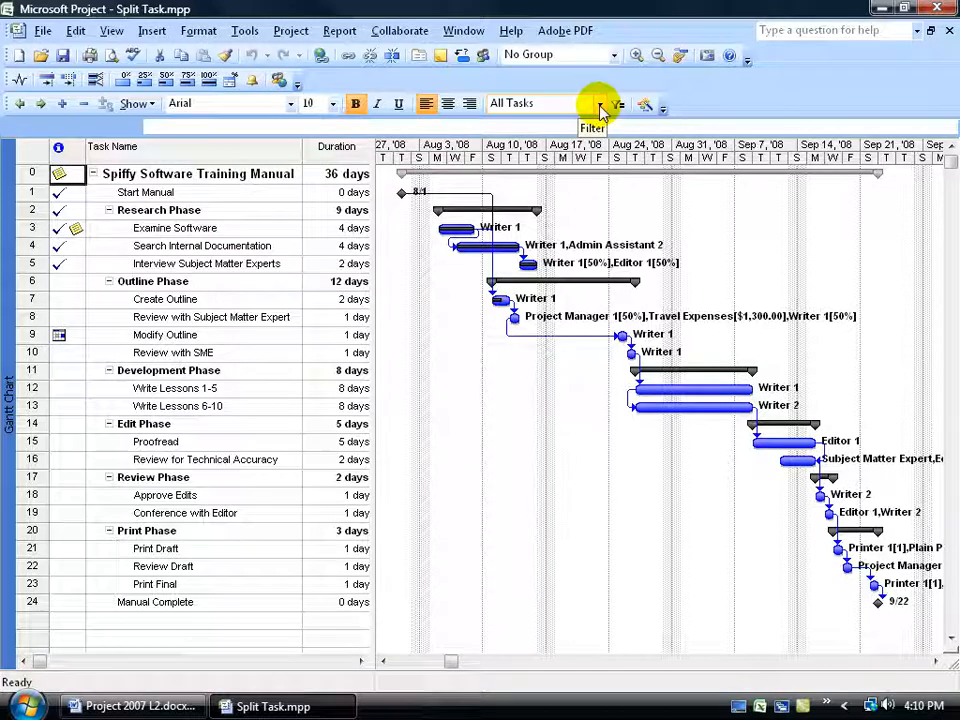
Step: Apply the Slipping Tasks filter so only the Outline, Edit, Review and Print phases remain listed
click(600, 104)
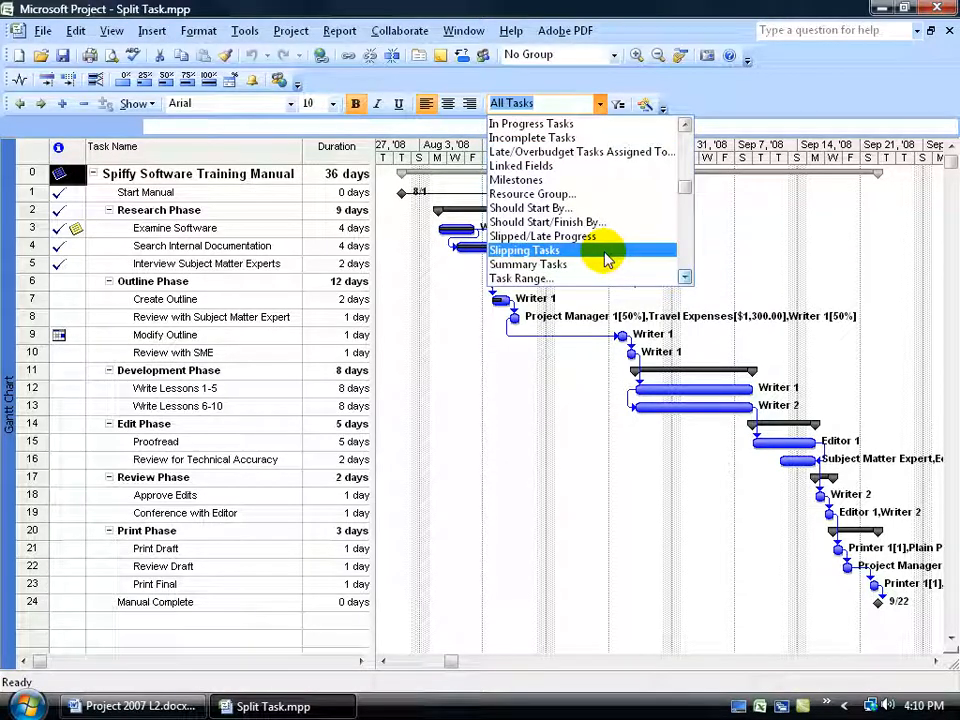
click(526, 250)
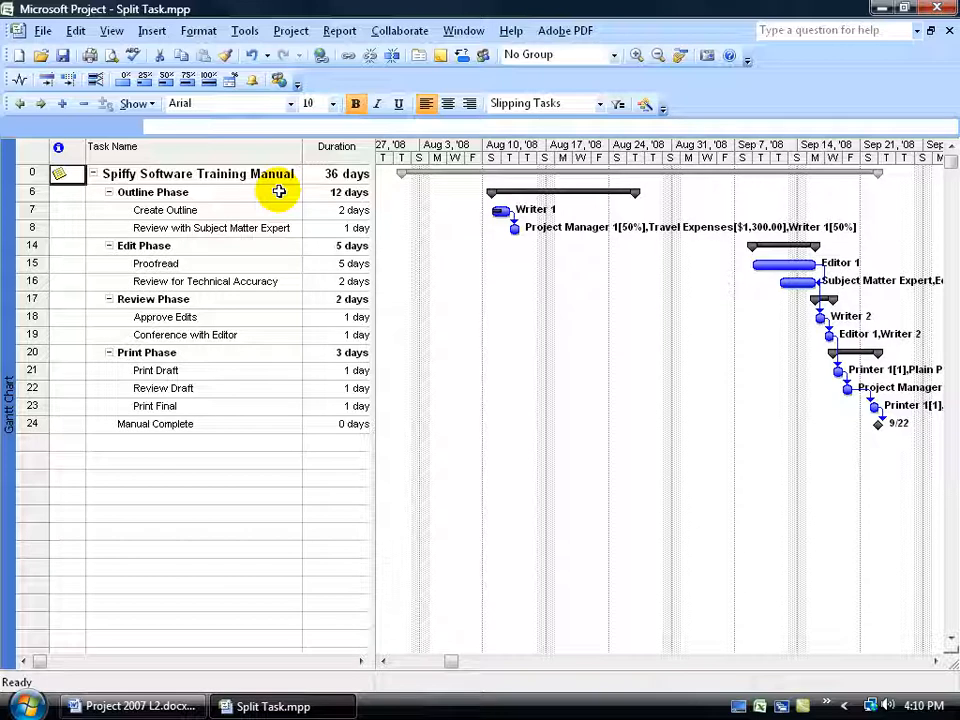
mouse_move(592, 104)
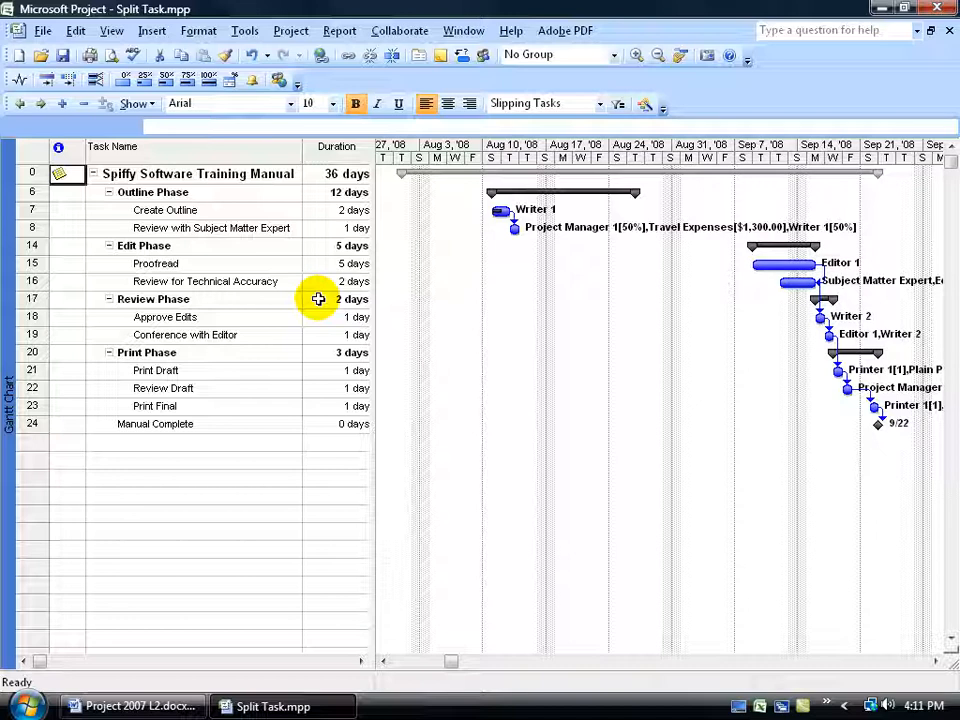
mouse_move(248, 262)
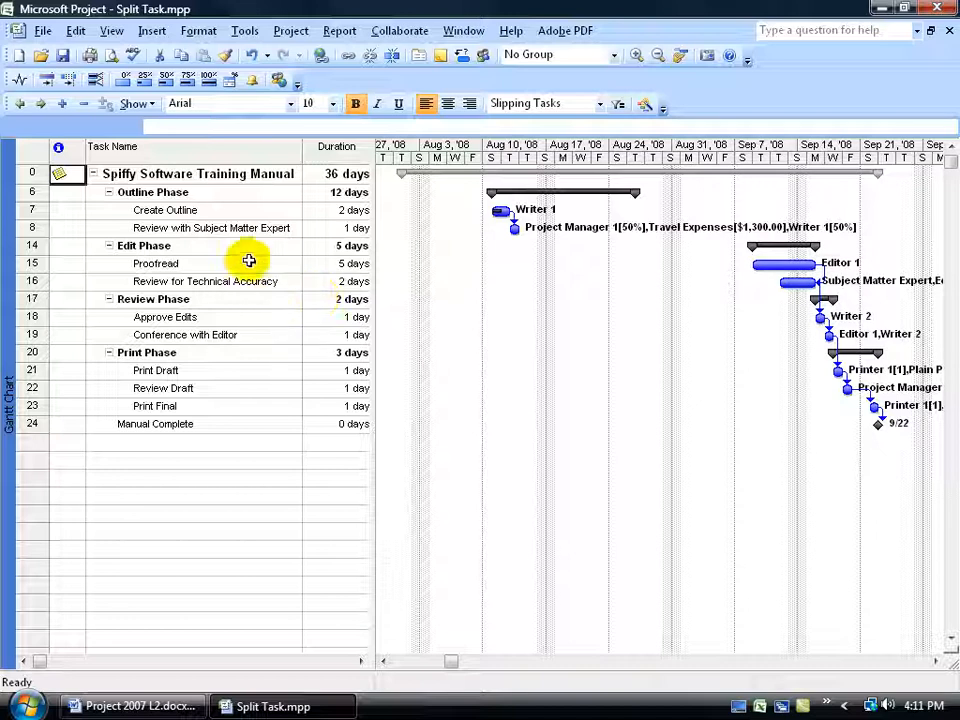
Step: Select Review with Subject Matter Expert and switch the sheet from the Entry table to the Variance table
click(230, 228)
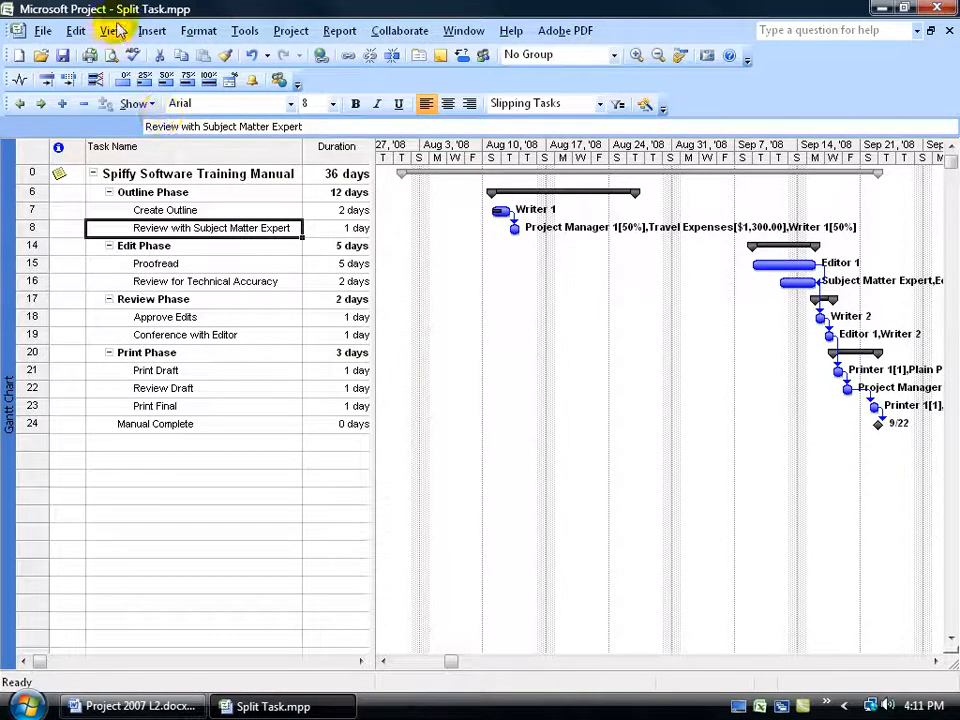
click(110, 30)
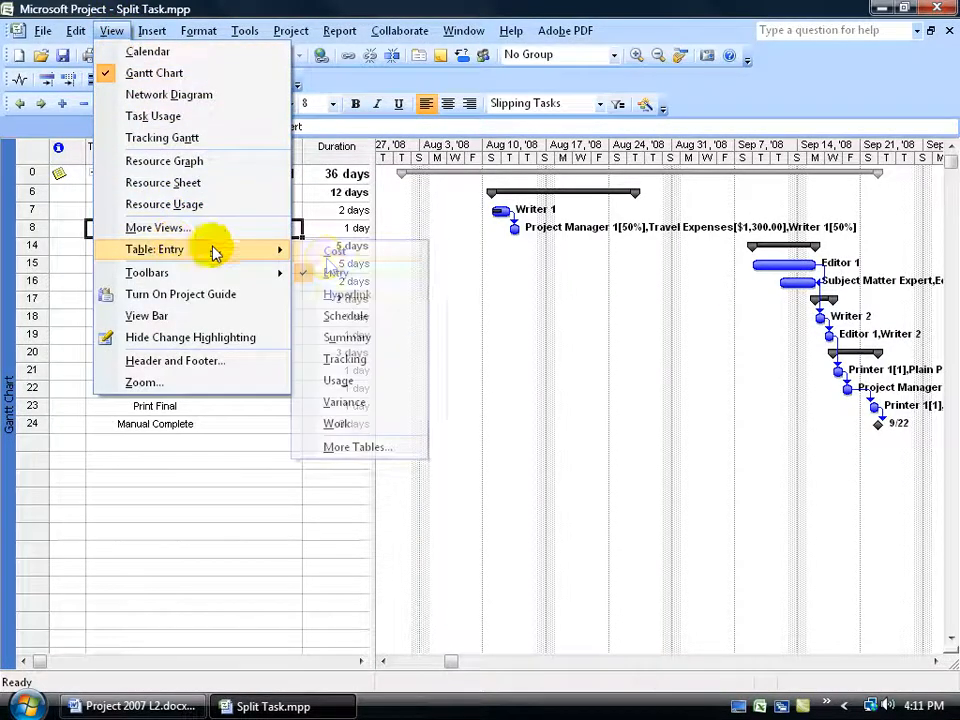
click(336, 262)
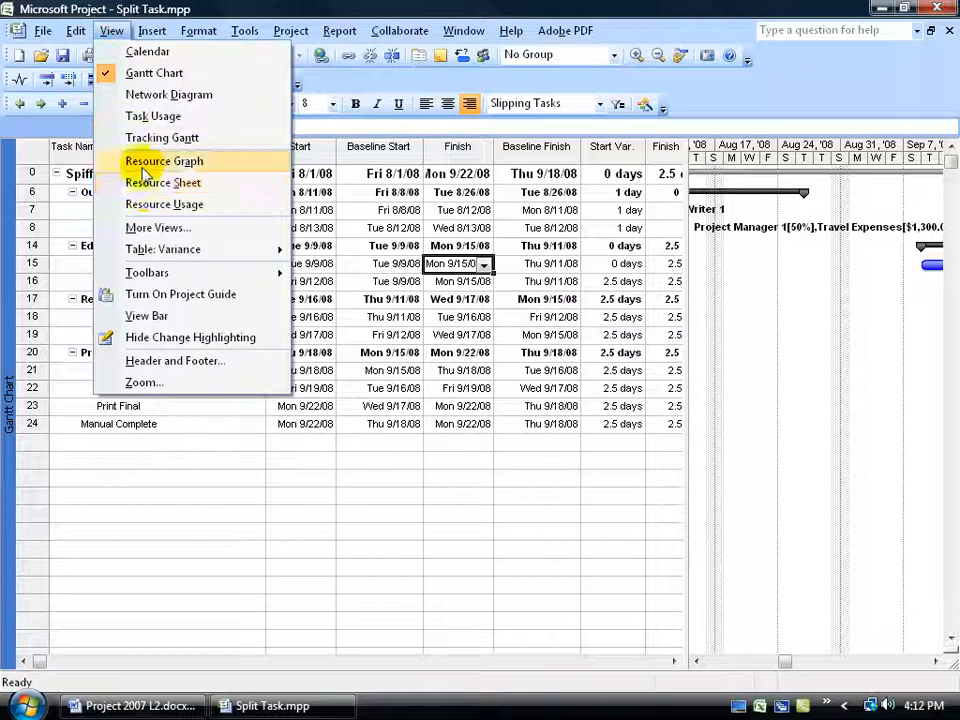
Step: Switch to the Tracking Gantt view and zoom the timescale to fit the entire project
click(156, 228)
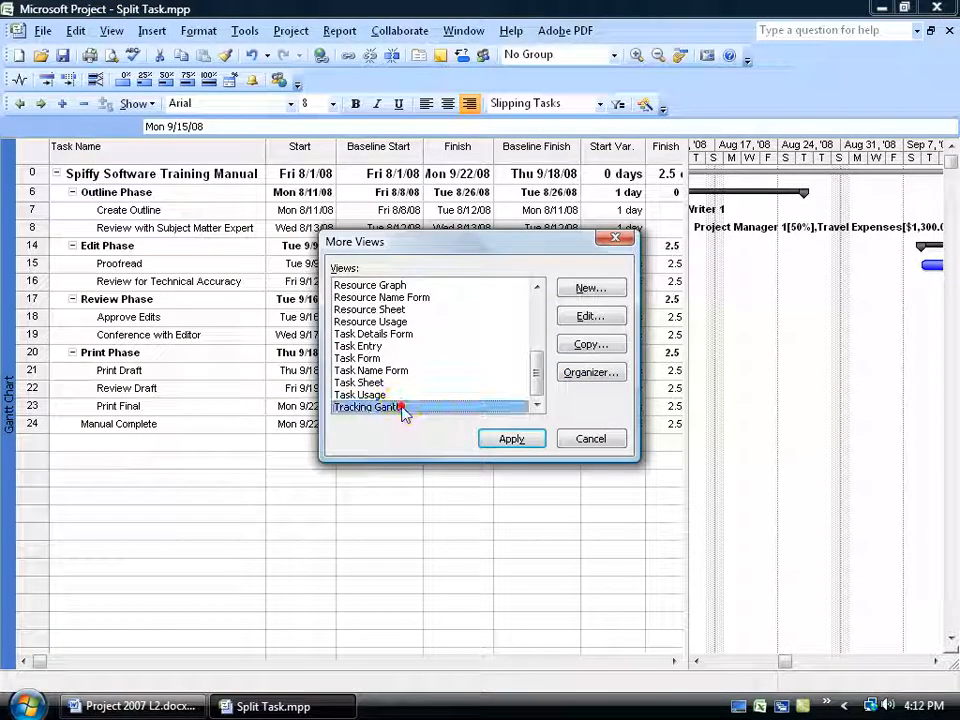
click(512, 438)
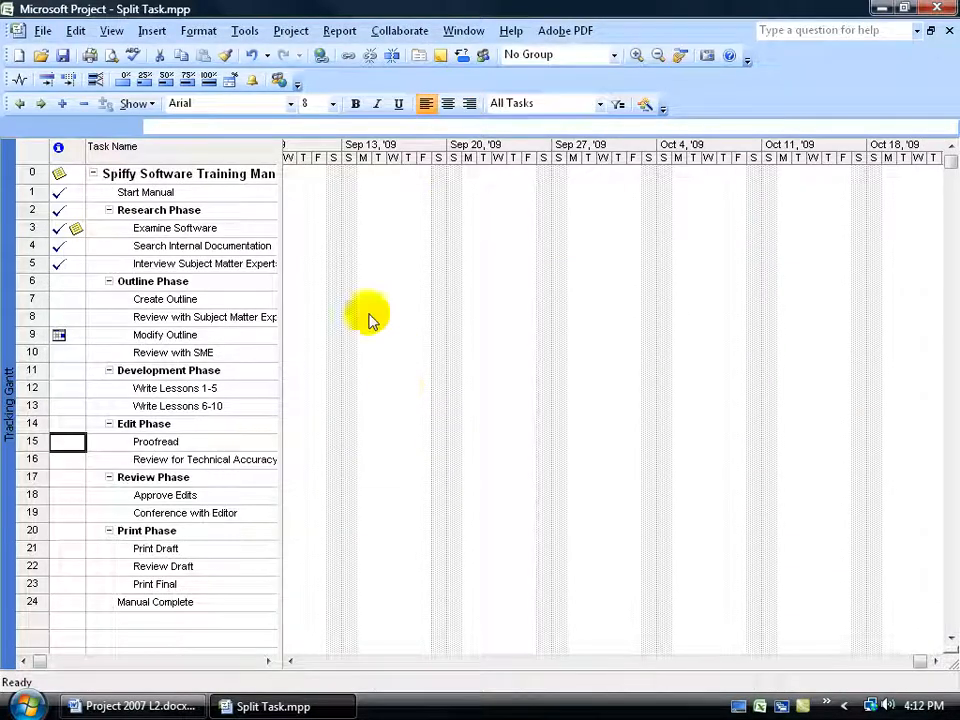
mouse_move(424, 196)
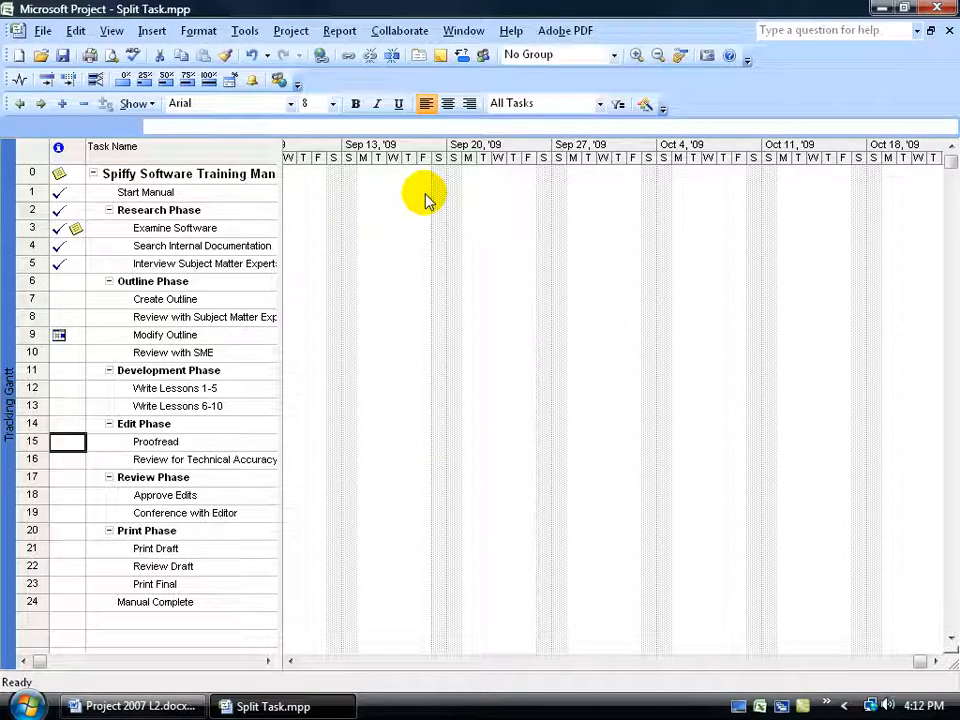
right_click(464, 150)
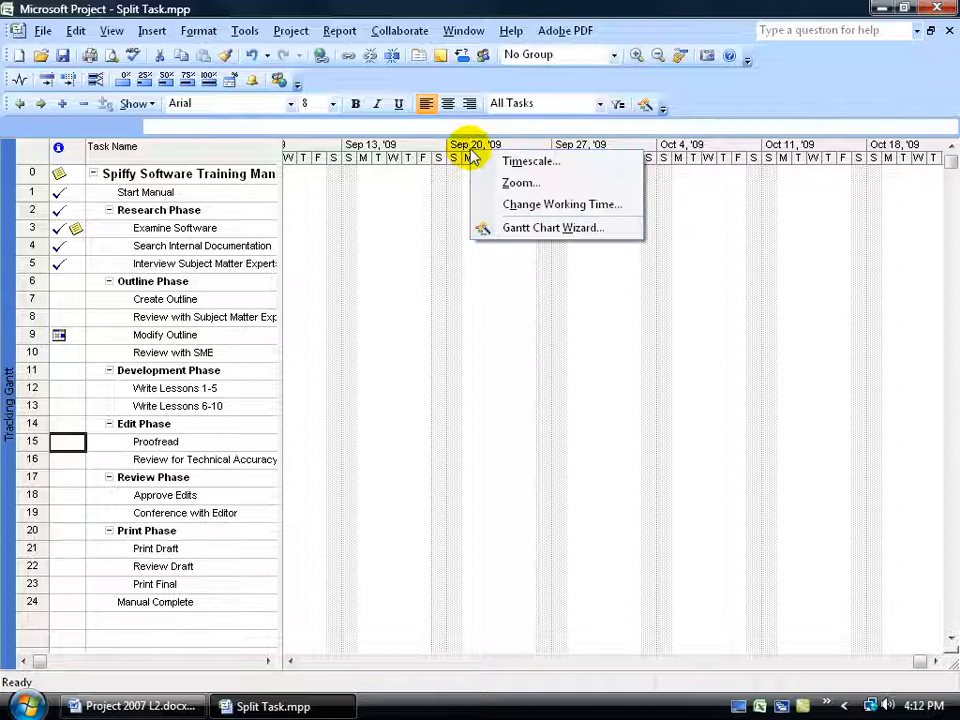
click(520, 182)
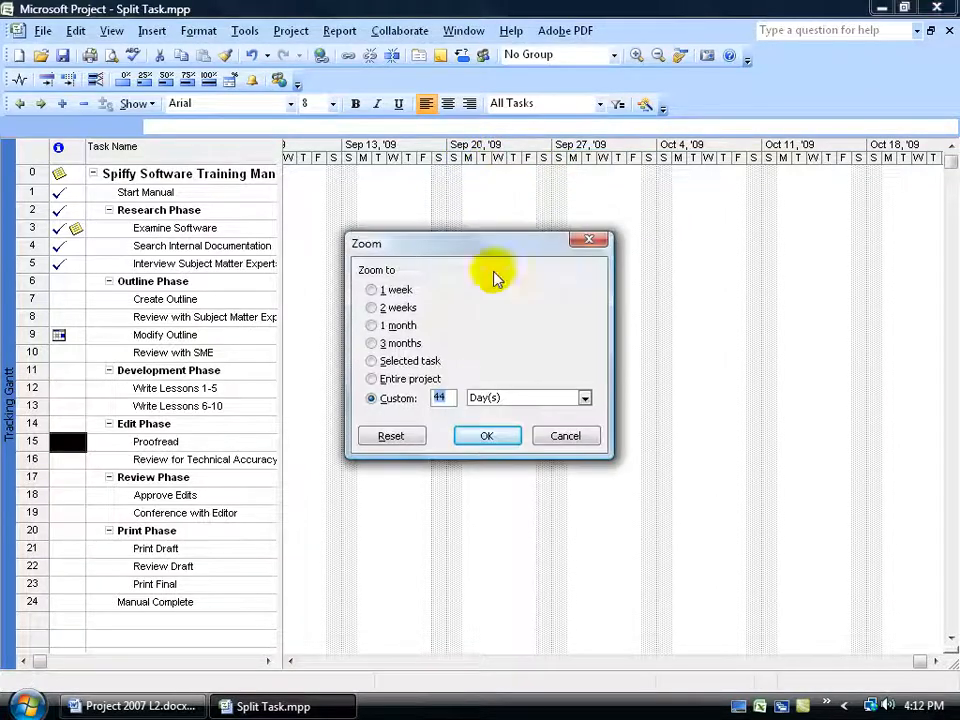
click(486, 436)
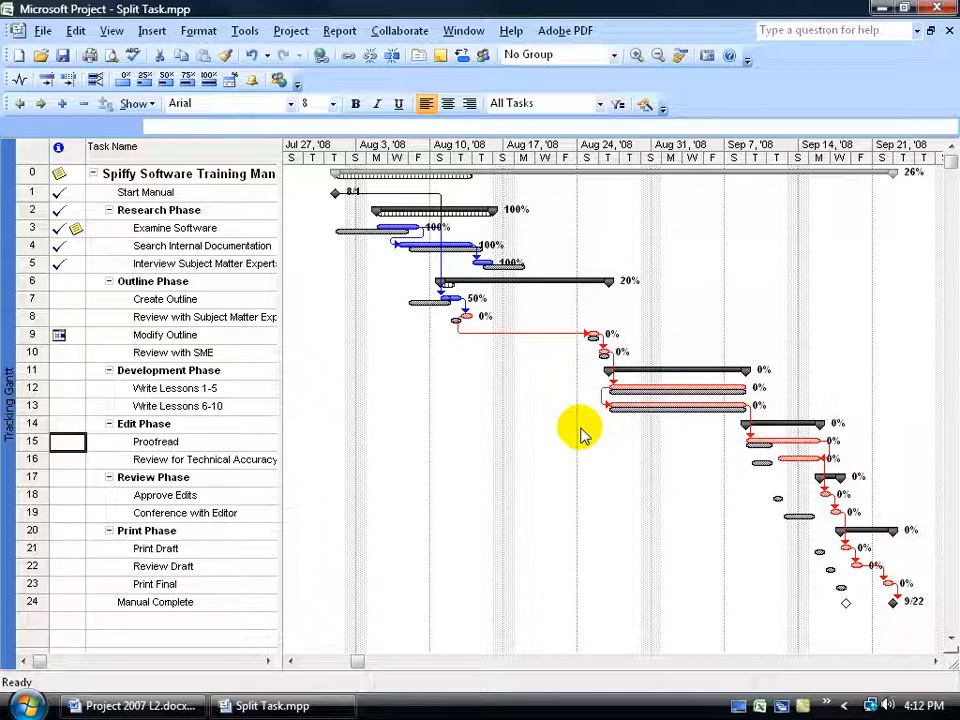
mouse_move(570, 128)
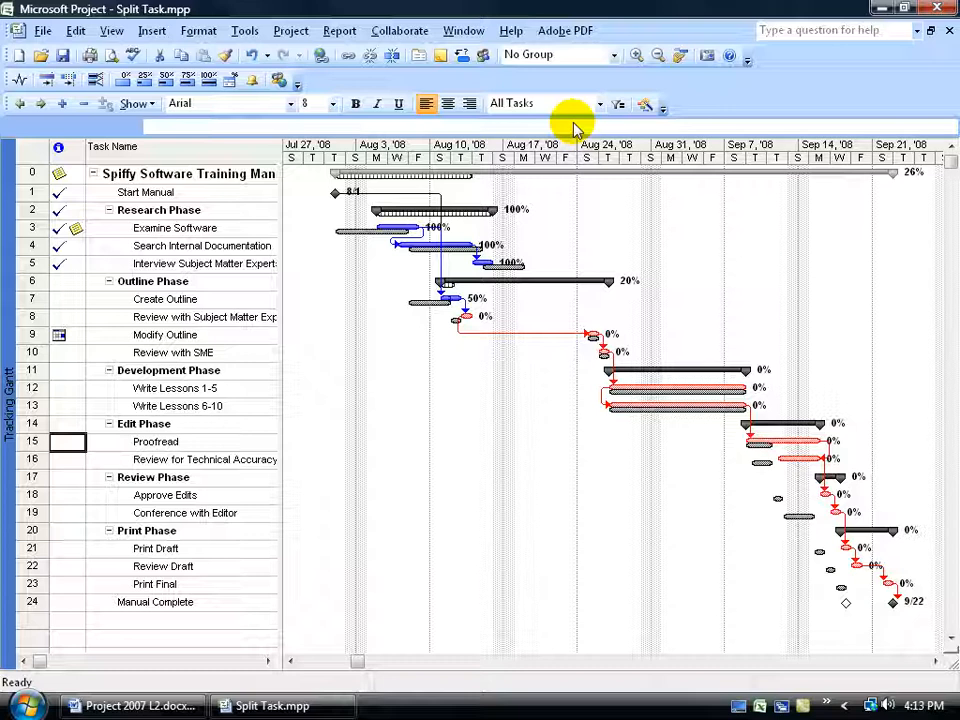
mouse_move(596, 110)
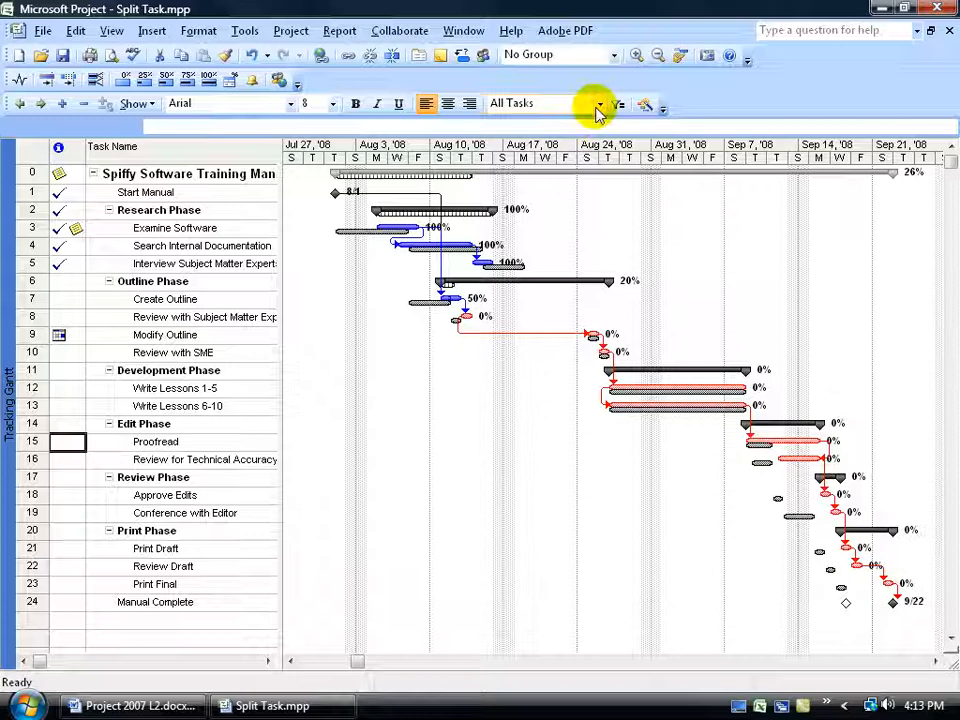
Step: Apply the Slipping Tasks filter to the Tracking Gantt, leaving Outline, Edit, Review and Print
click(596, 104)
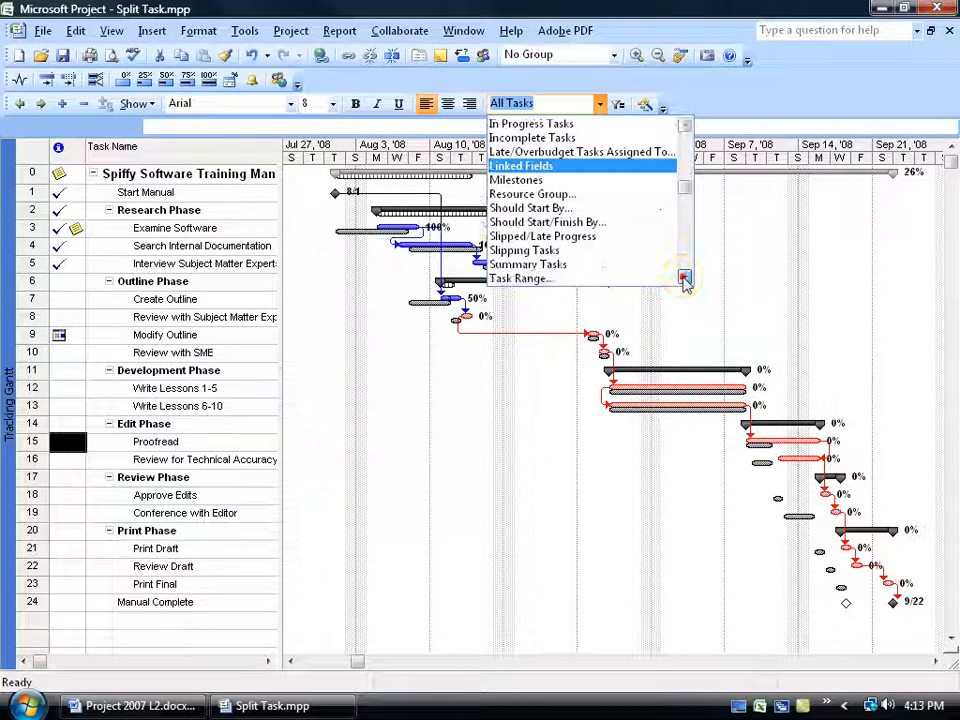
click(524, 248)
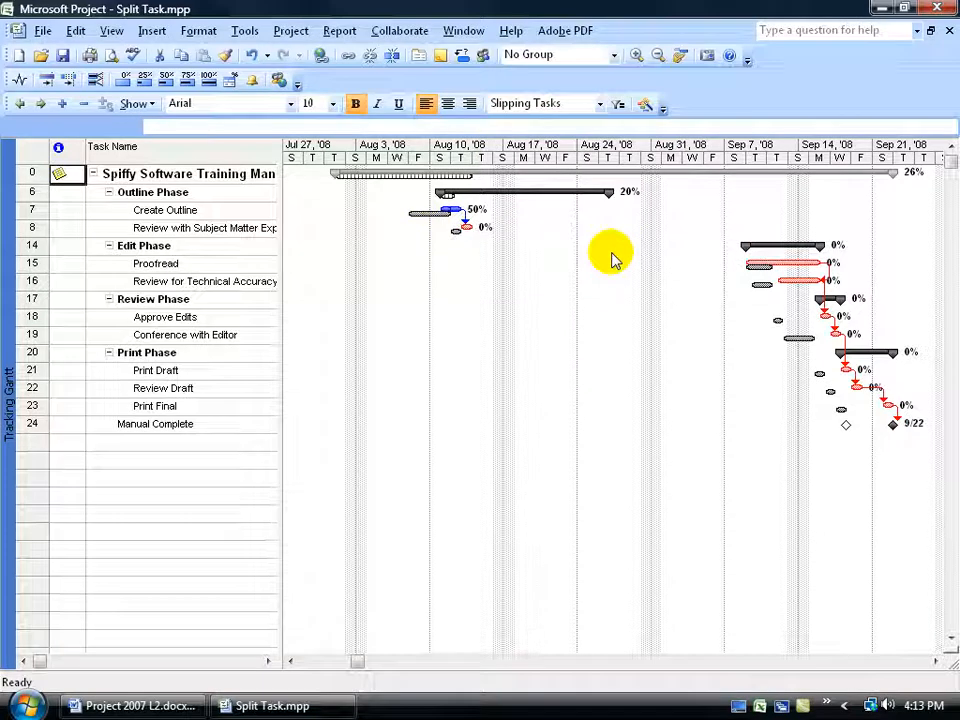
mouse_move(568, 262)
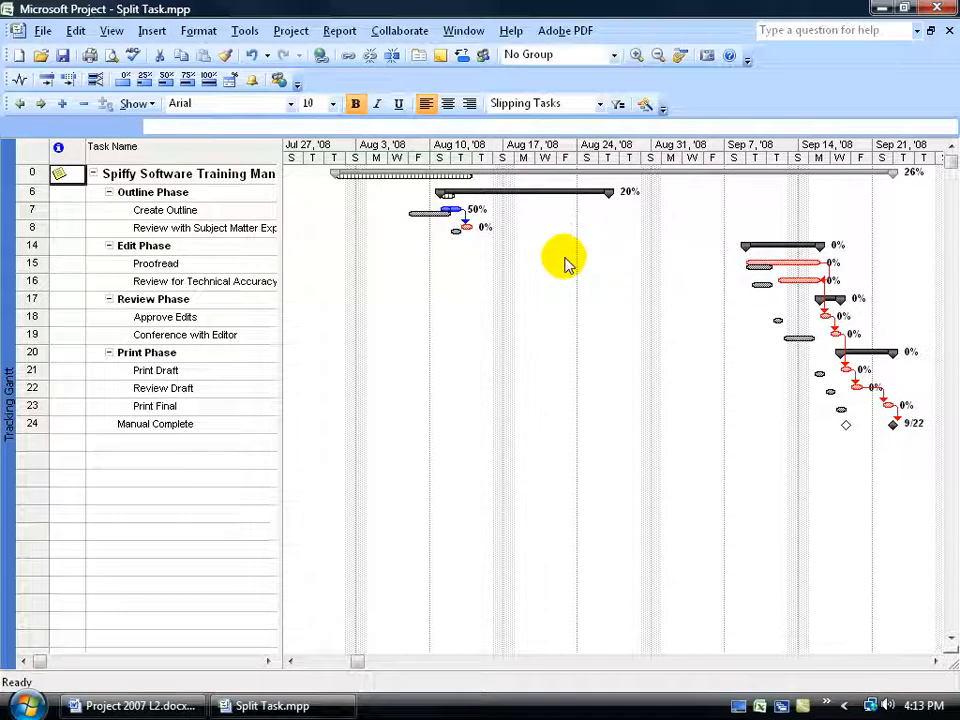
mouse_move(432, 232)
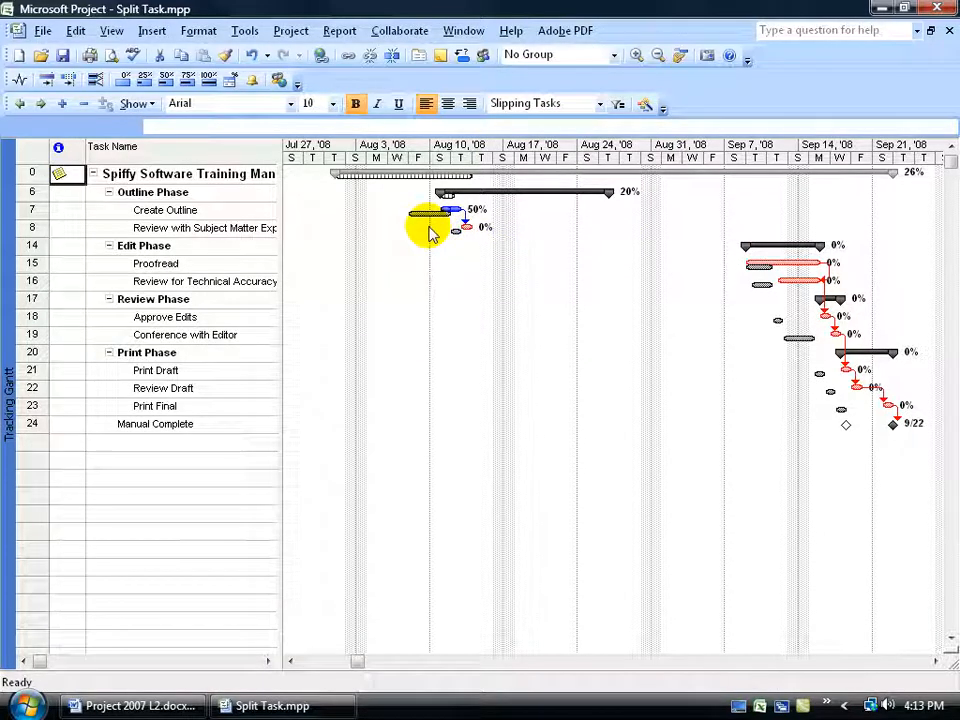
mouse_move(450, 236)
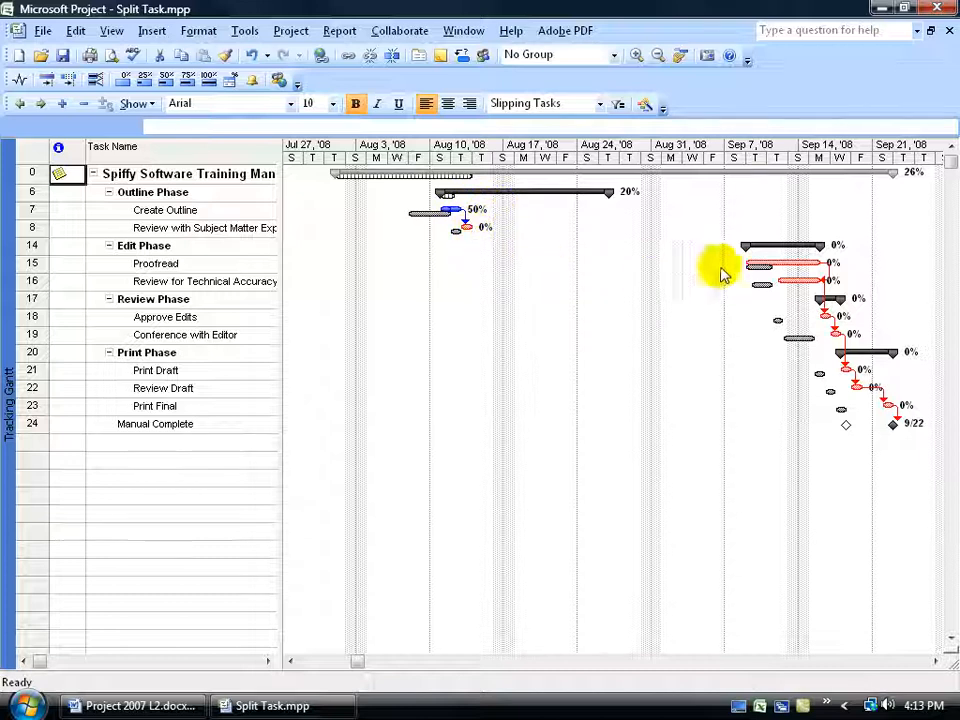
mouse_move(868, 424)
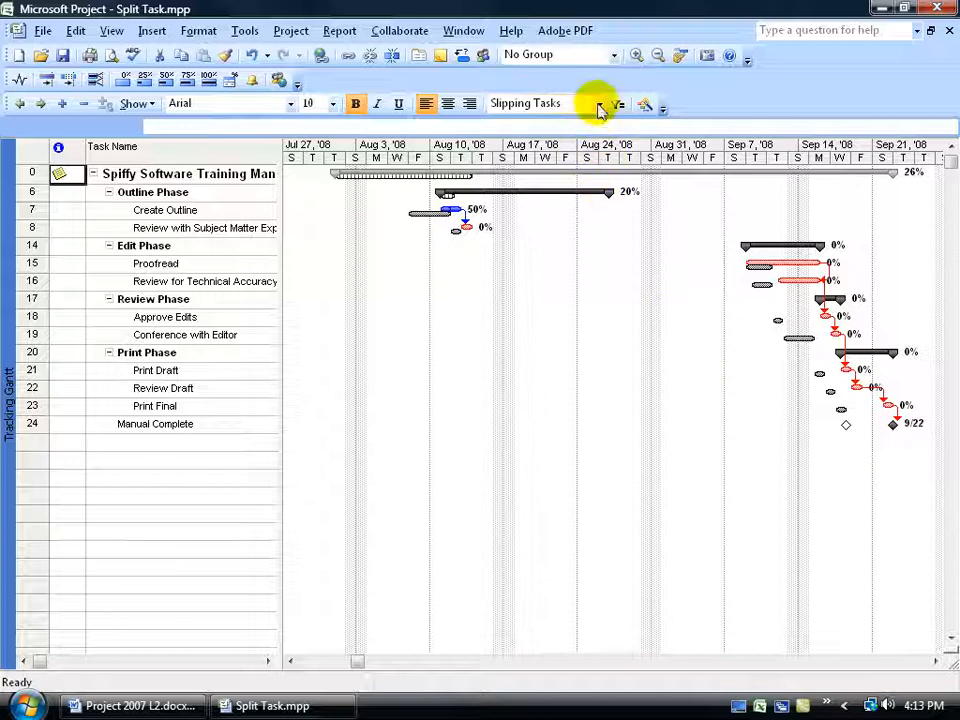
Step: Reset the filter to All Tasks so every phase from Research through Print is listed
click(596, 104)
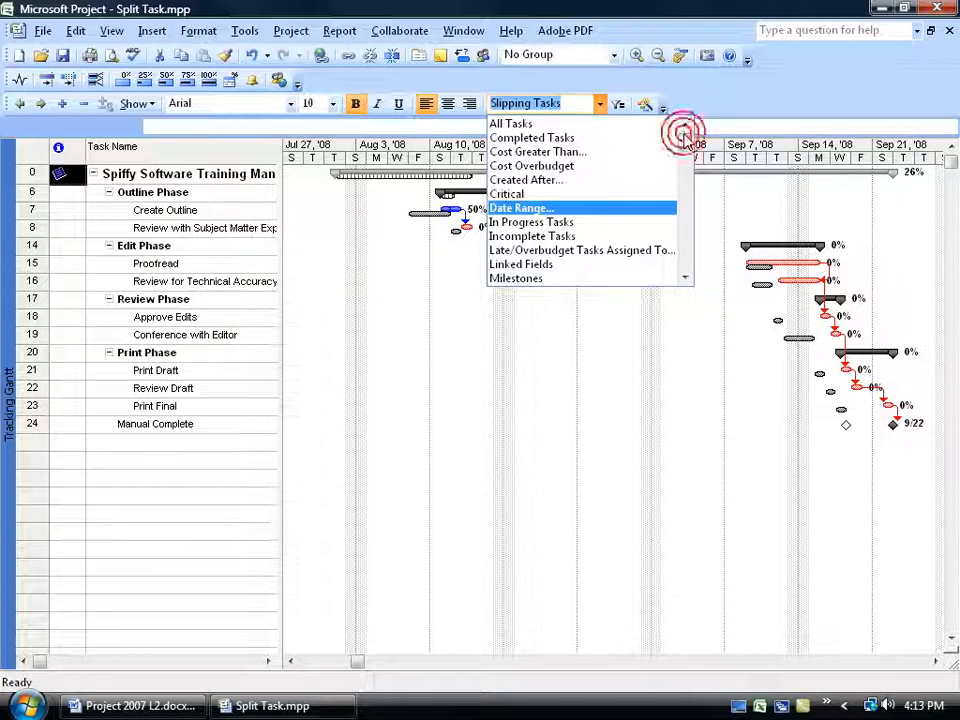
click(512, 122)
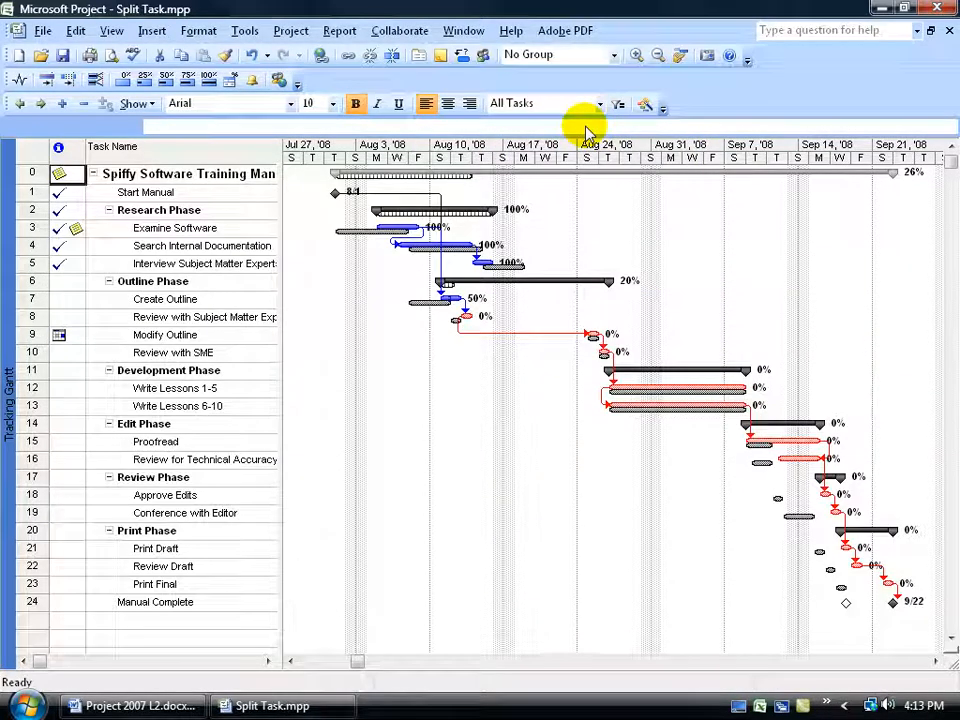